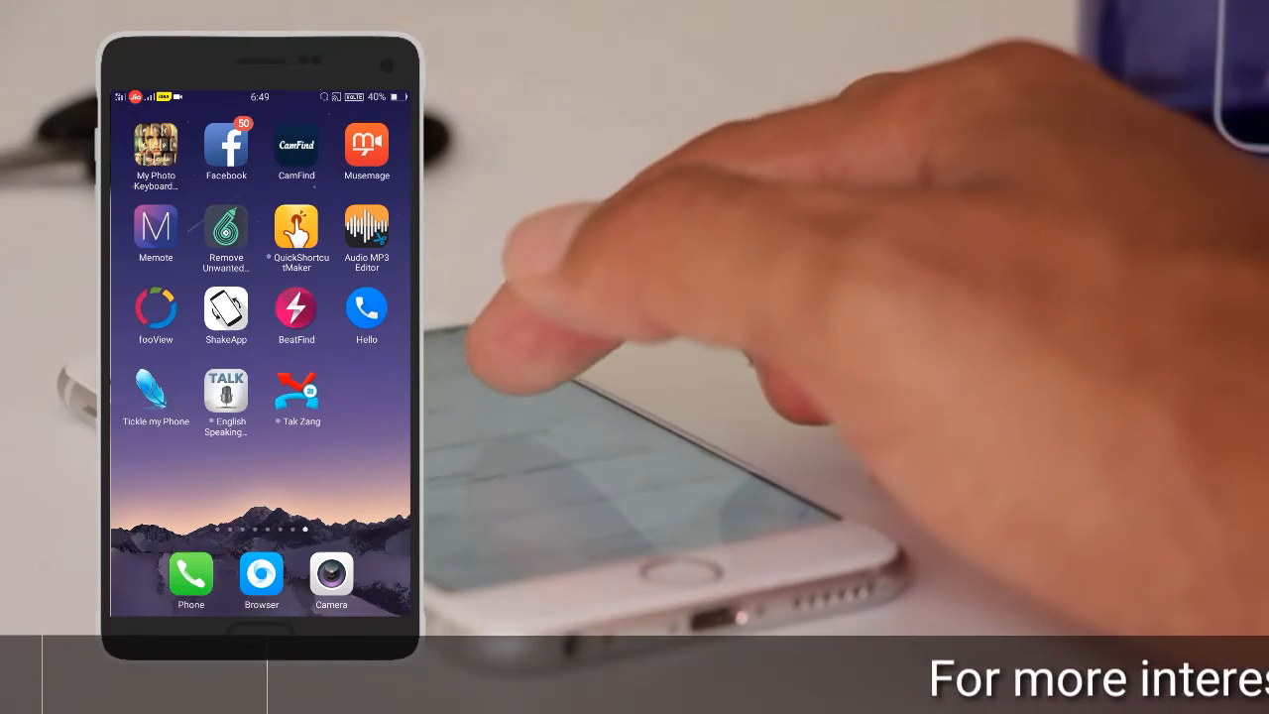
- Launch Tickle my Phone from the home screen and accept its licence agreement
left_click(155, 389)
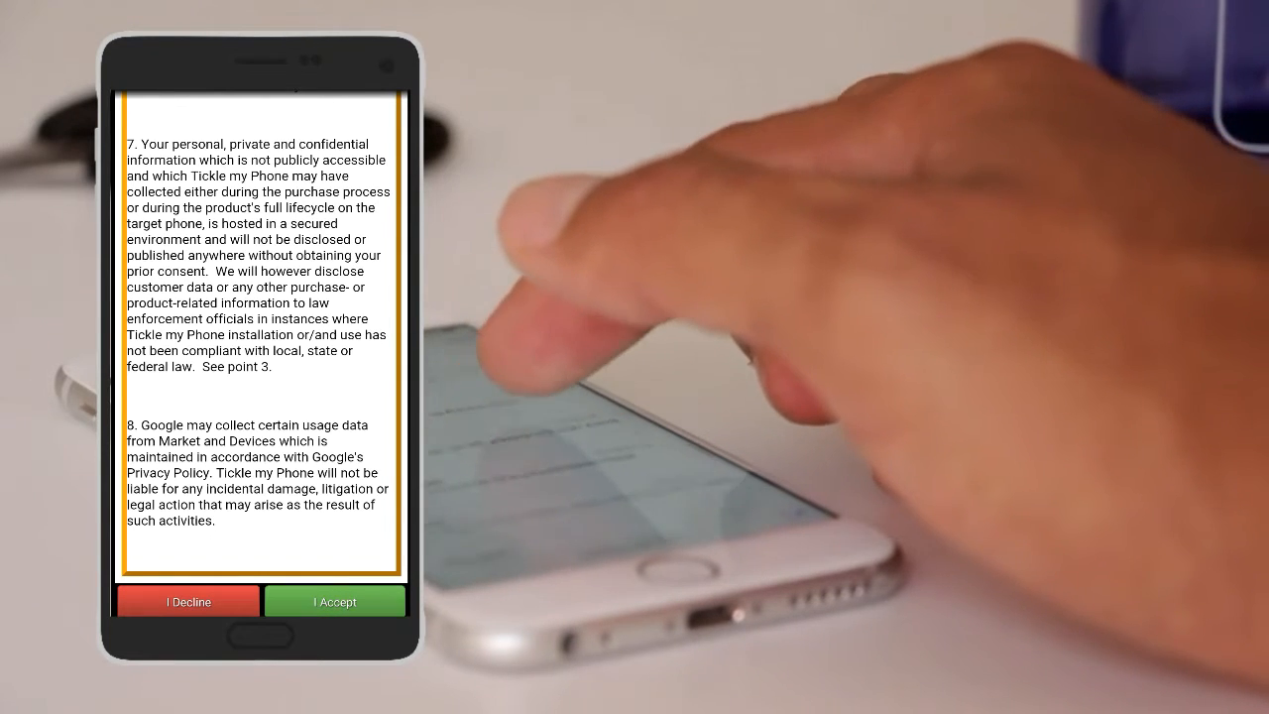
left_click(335, 601)
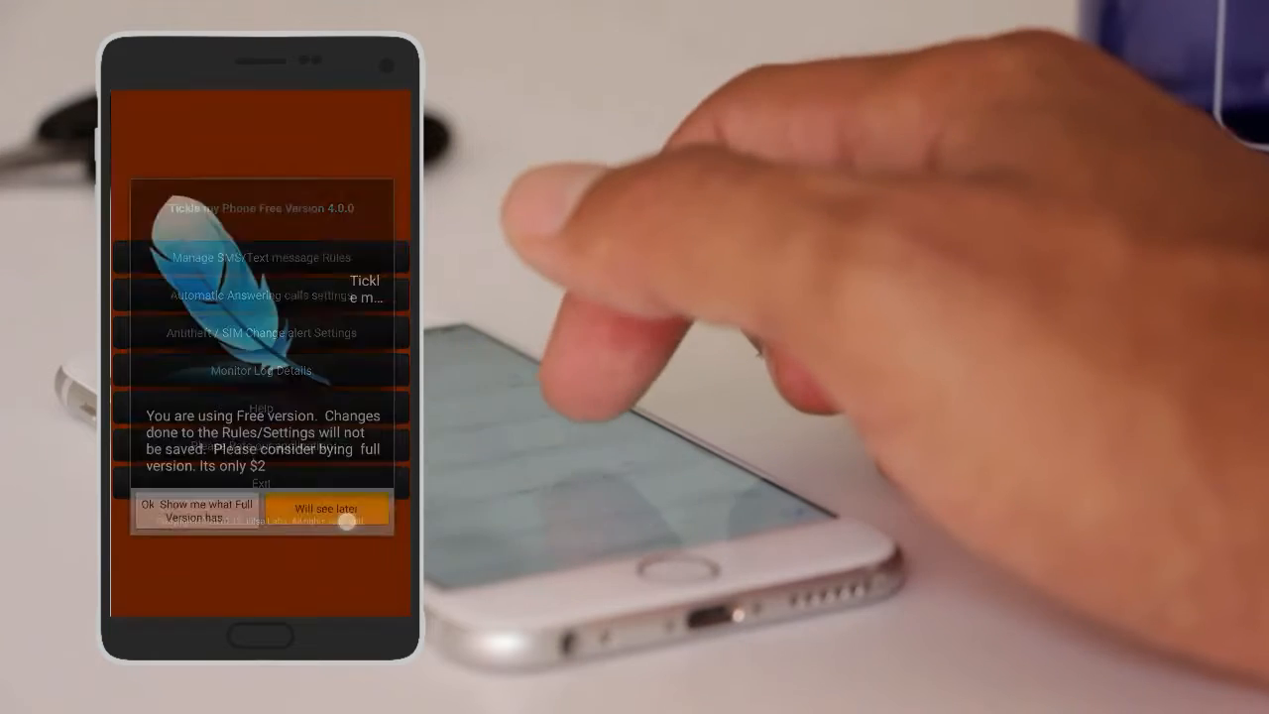
- Dismiss the free-version notice and enter the Antitheft / SIM Change alert settings, reviewing the setup note
left_click(326, 508)
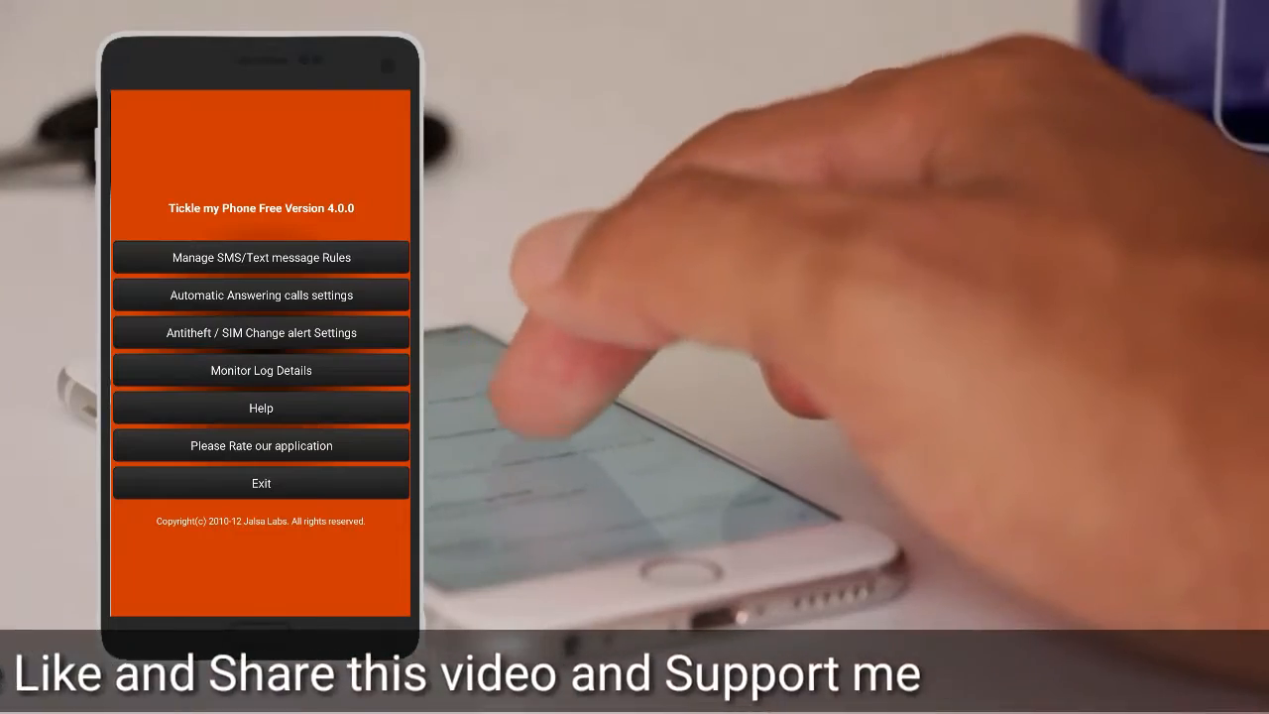
left_click(261, 333)
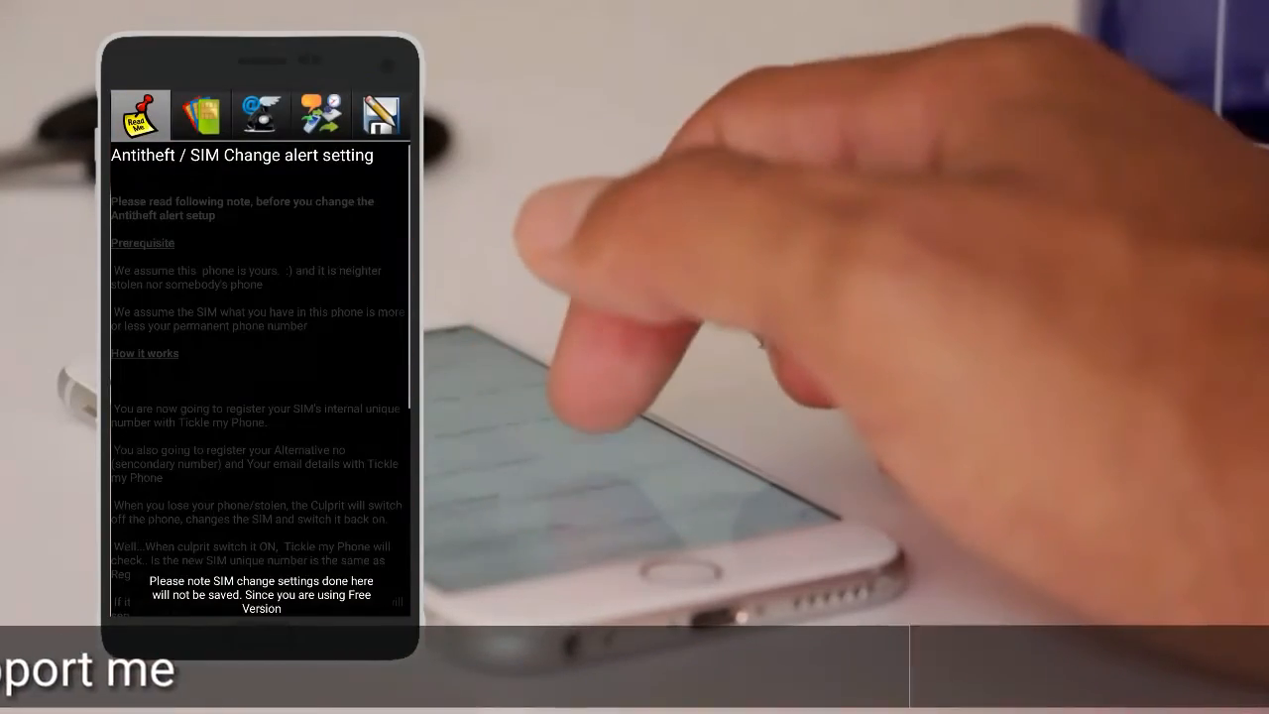
scroll("down", 3)
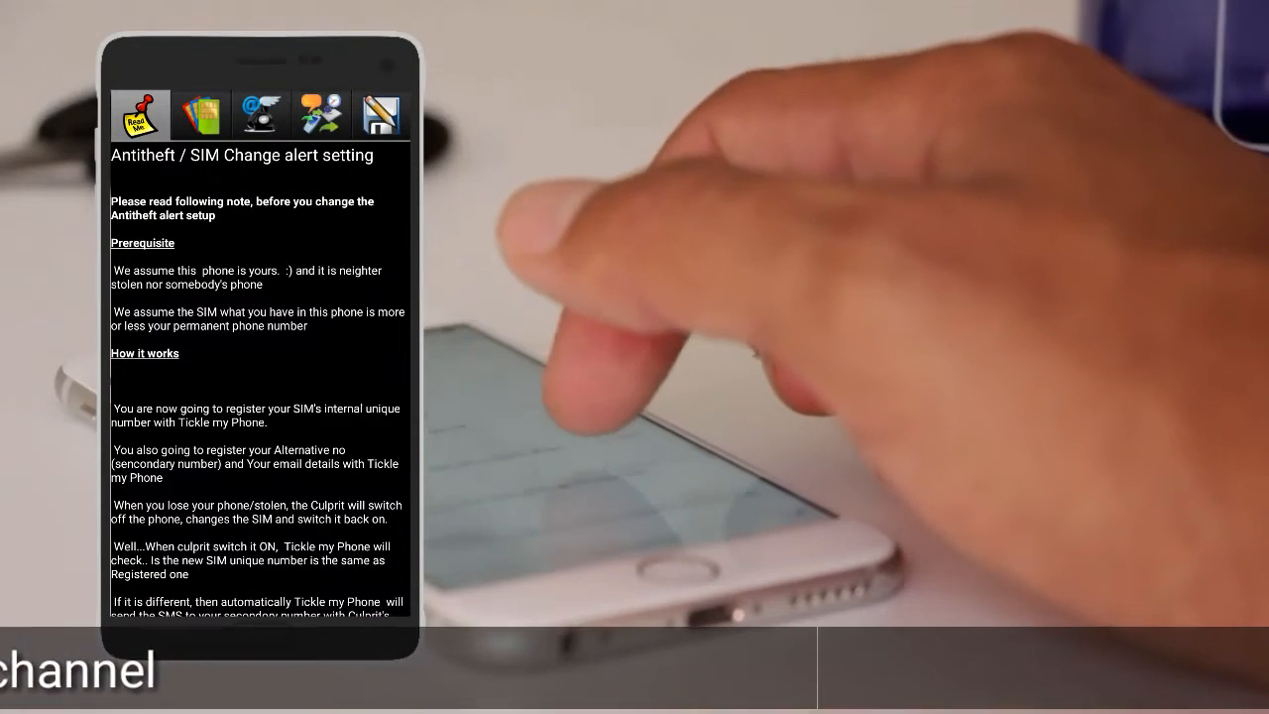
left_click(201, 113)
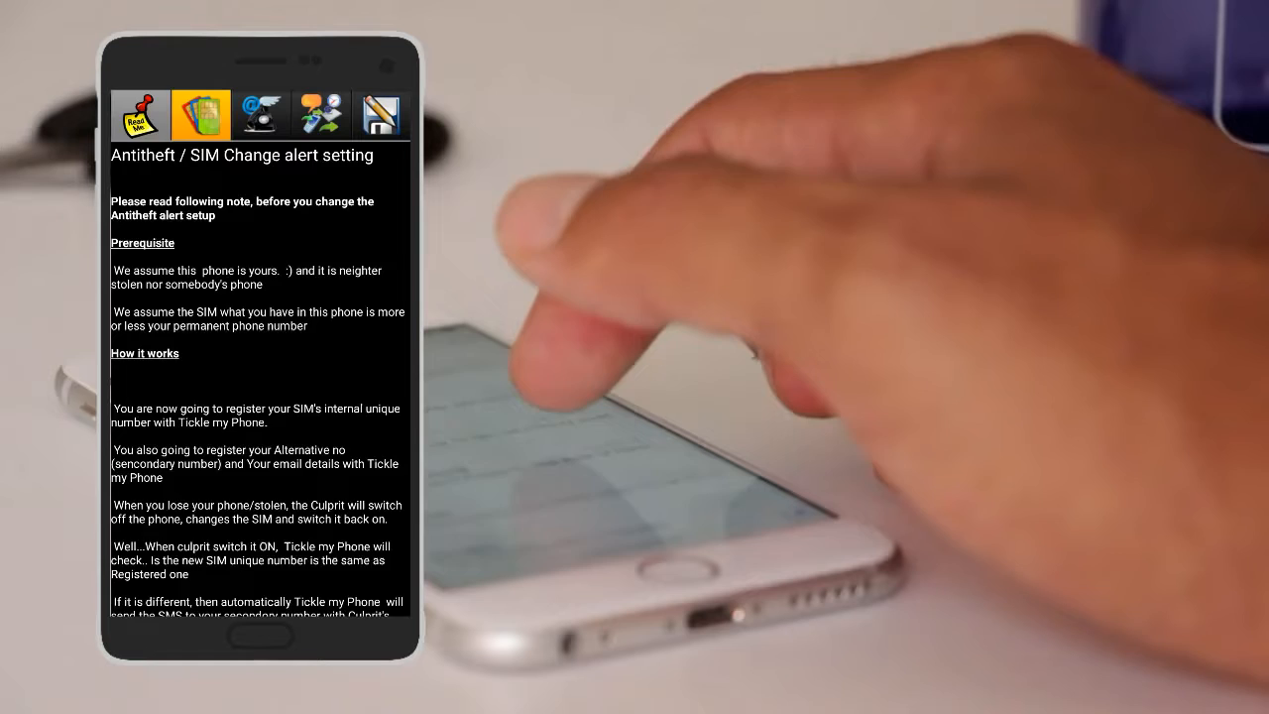
- Register the currently inserted Jio 4G SIM and move to the alternative contact details
left_click(200, 113)
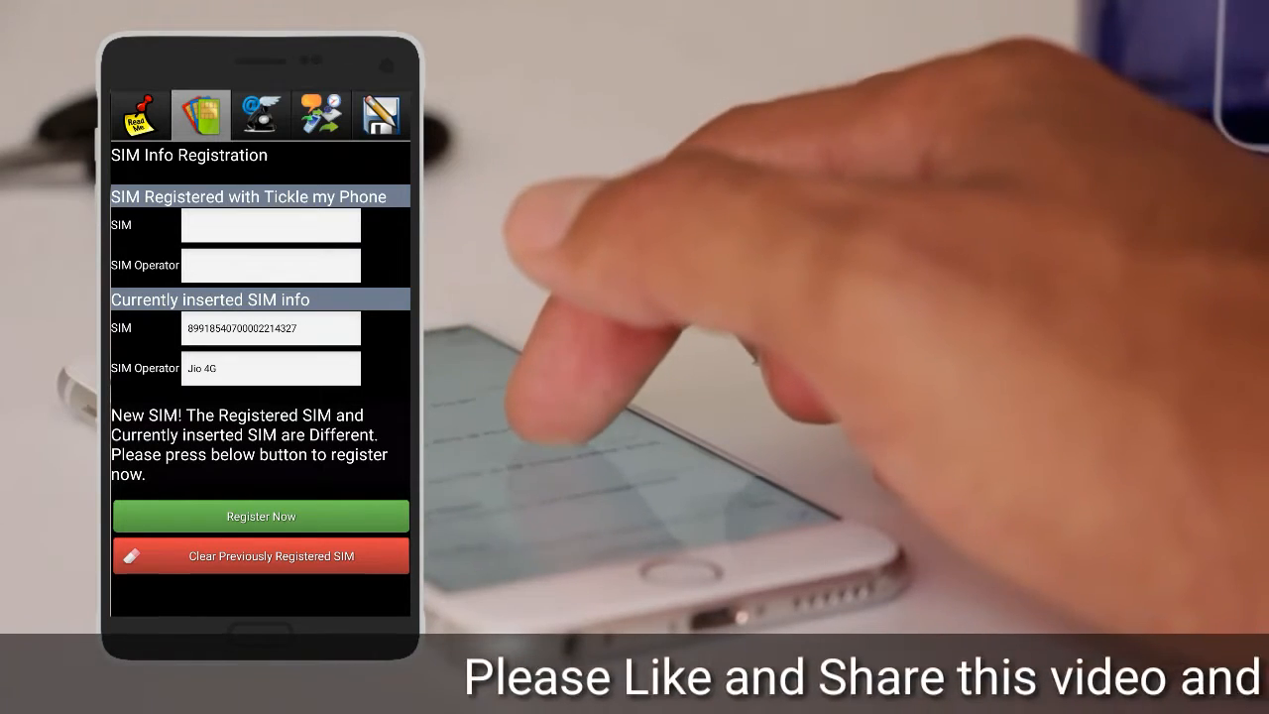
left_click(262, 515)
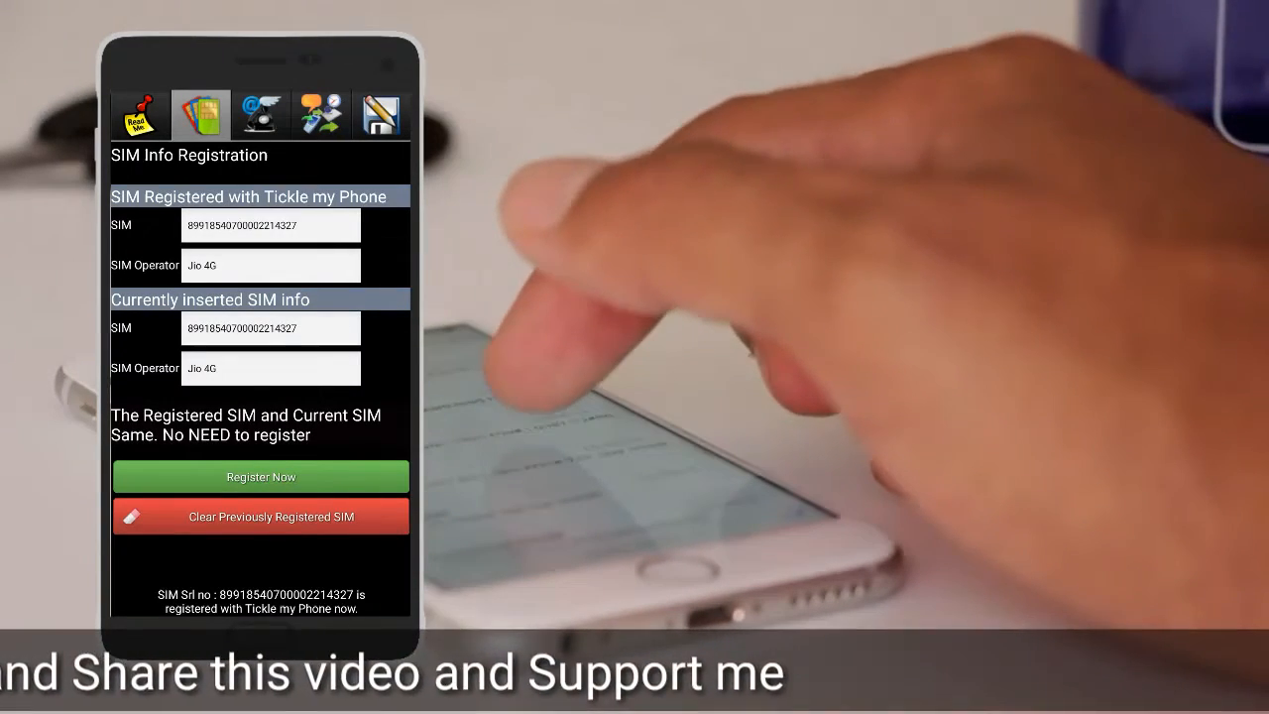
left_click(261, 113)
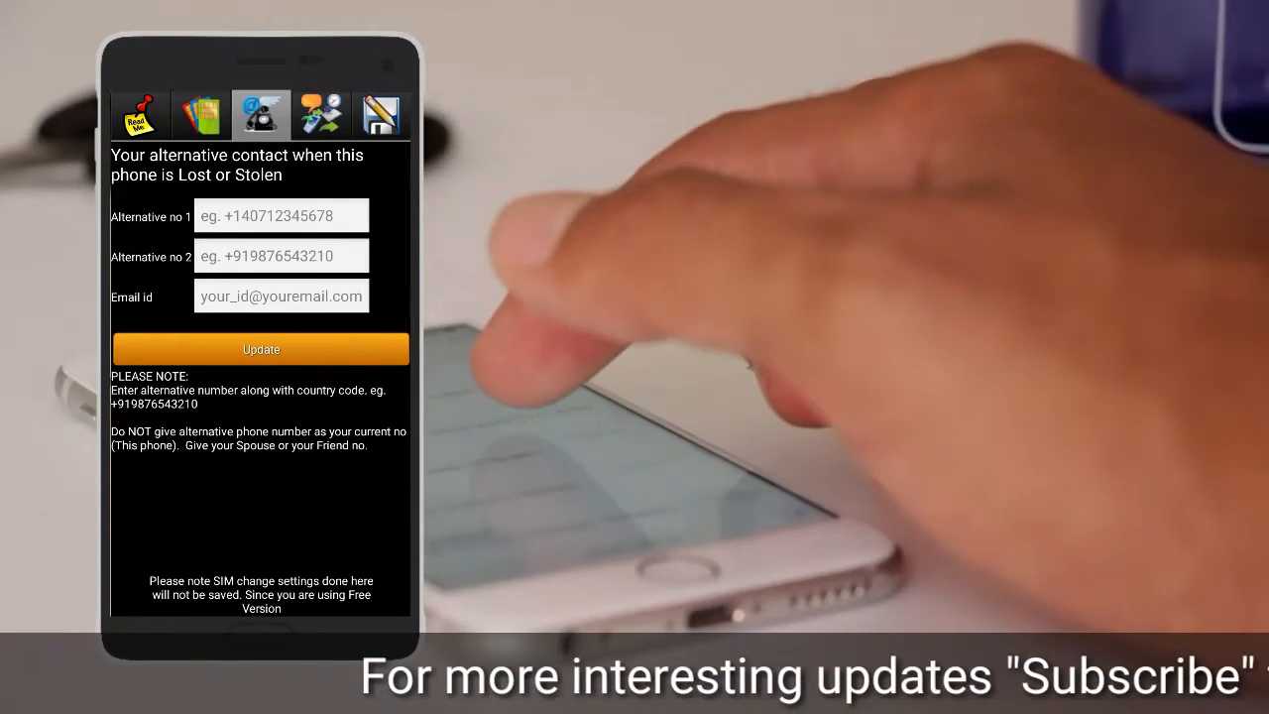
left_click(281, 214)
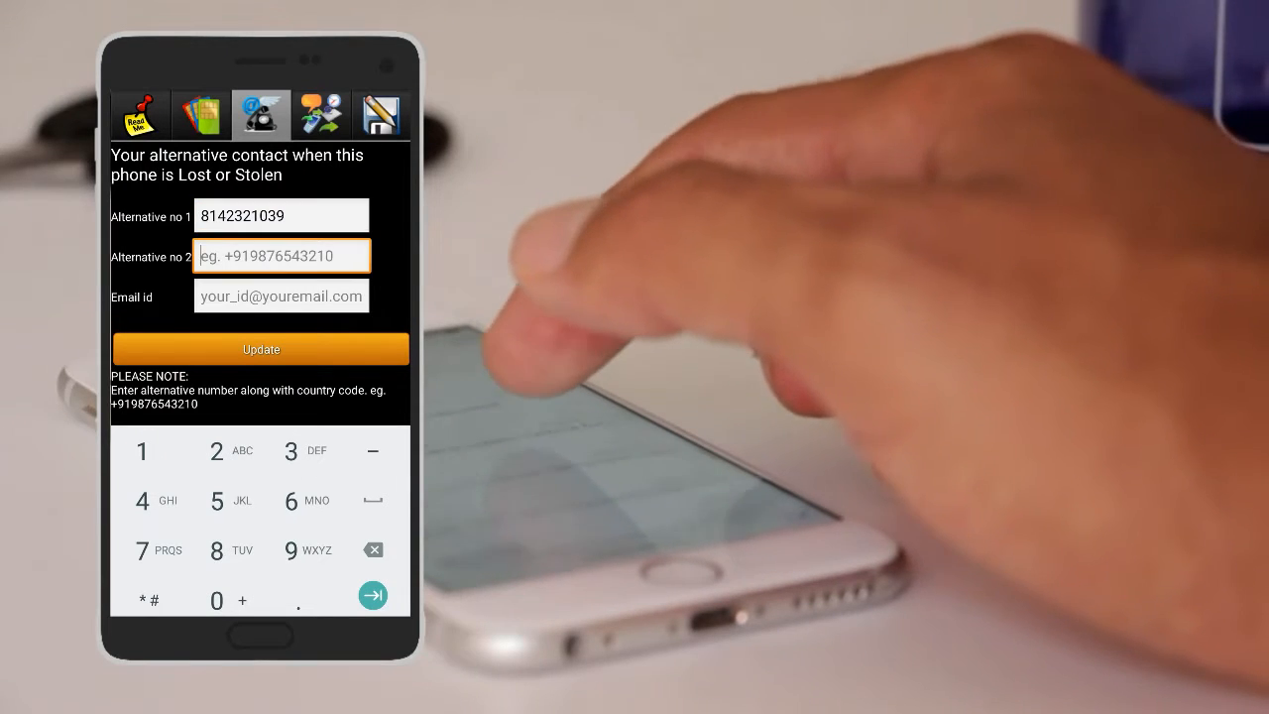
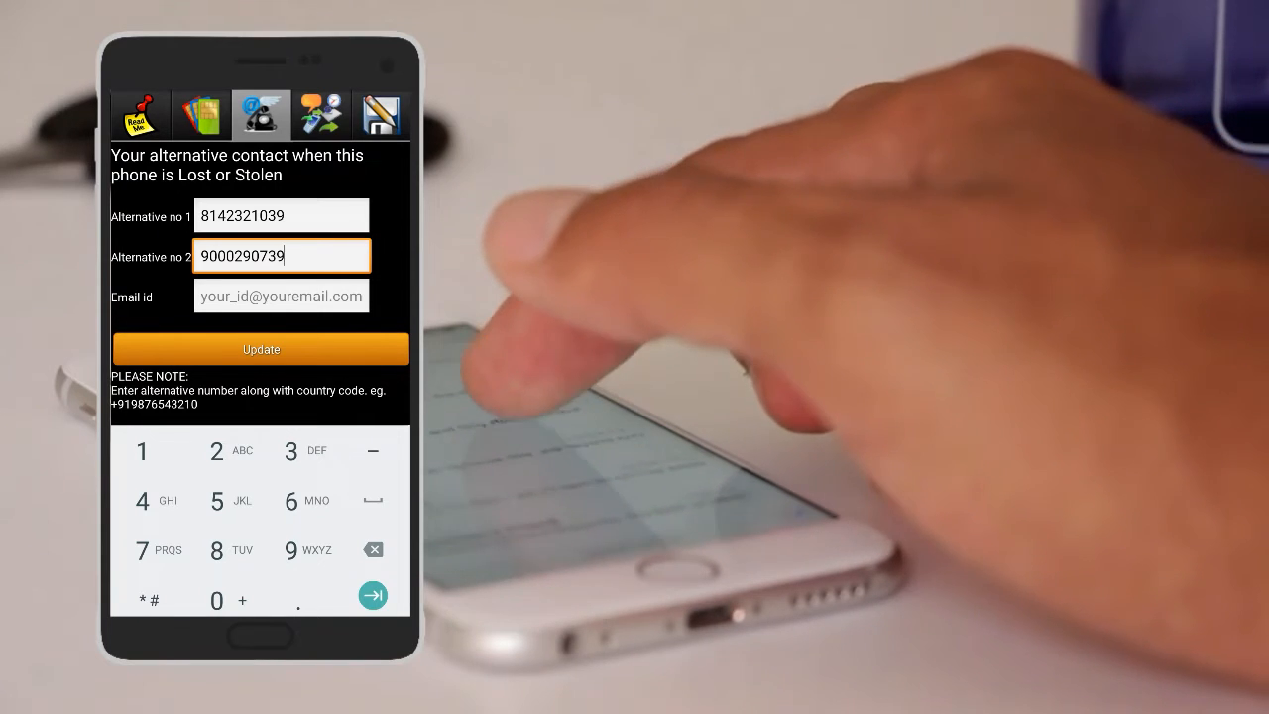
left_click(282, 296)
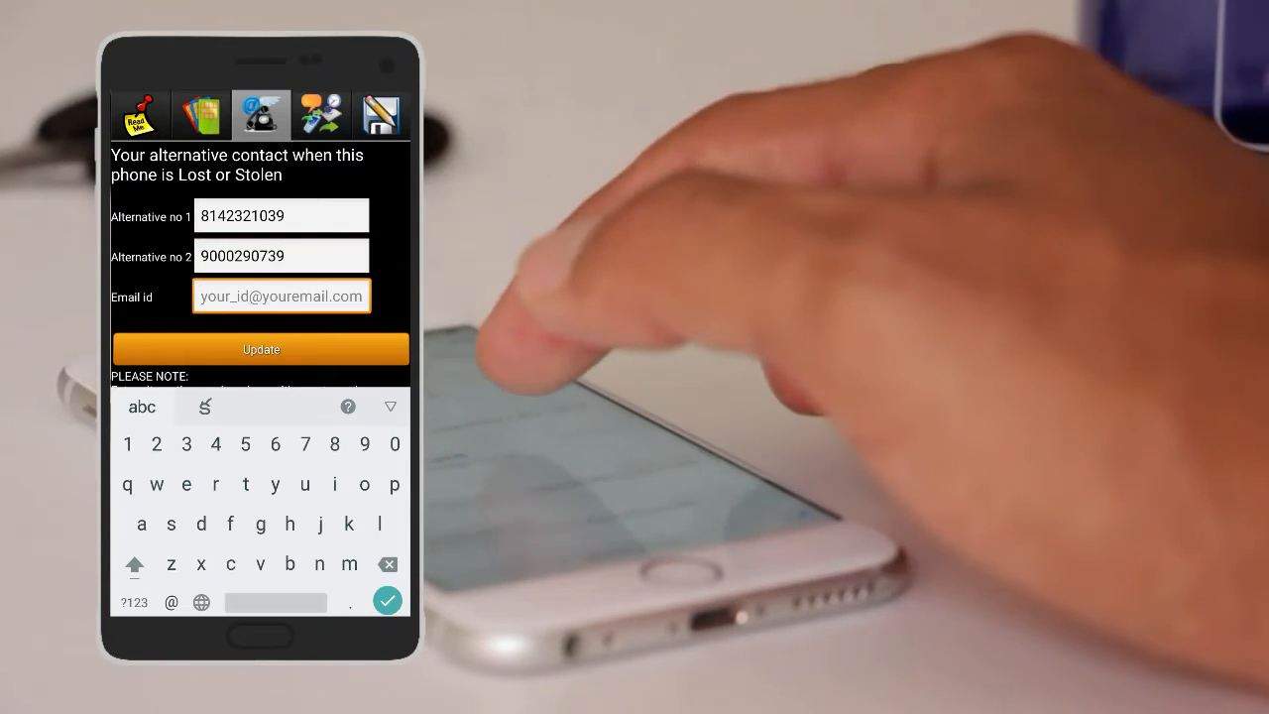
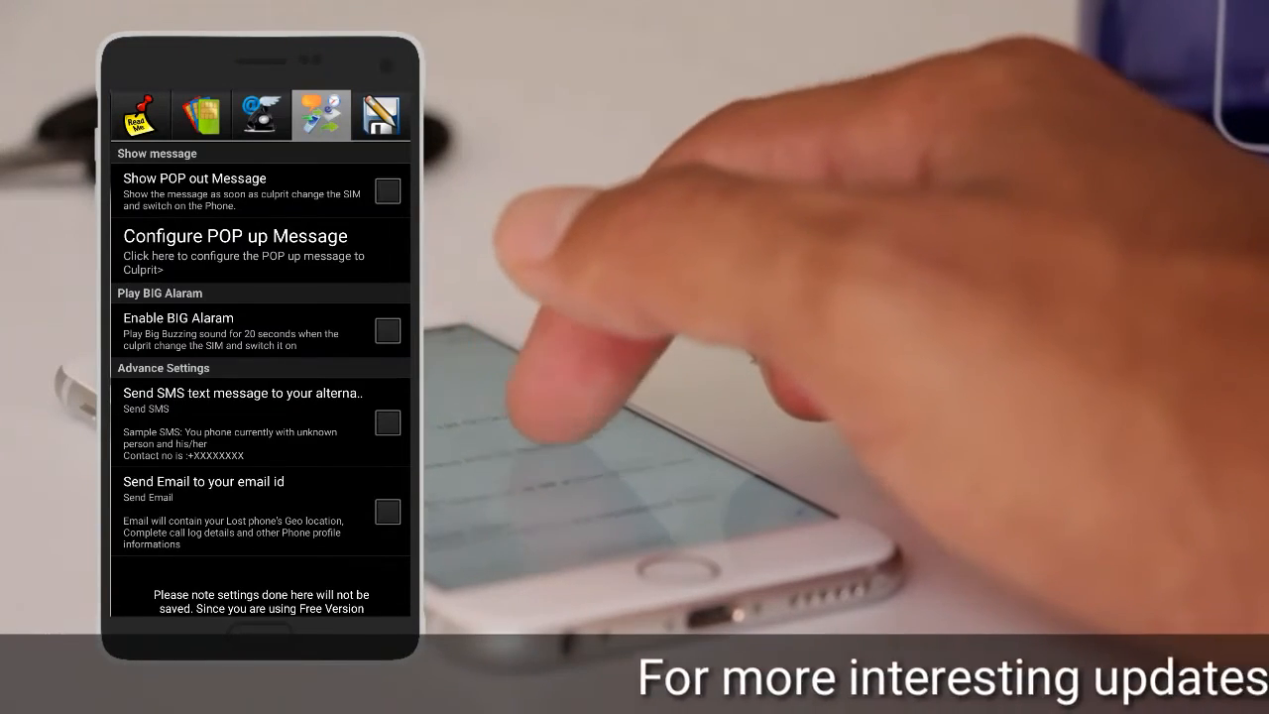
- Enable the pop-up message and email alerts, then move to the save-changes page
left_click(261, 111)
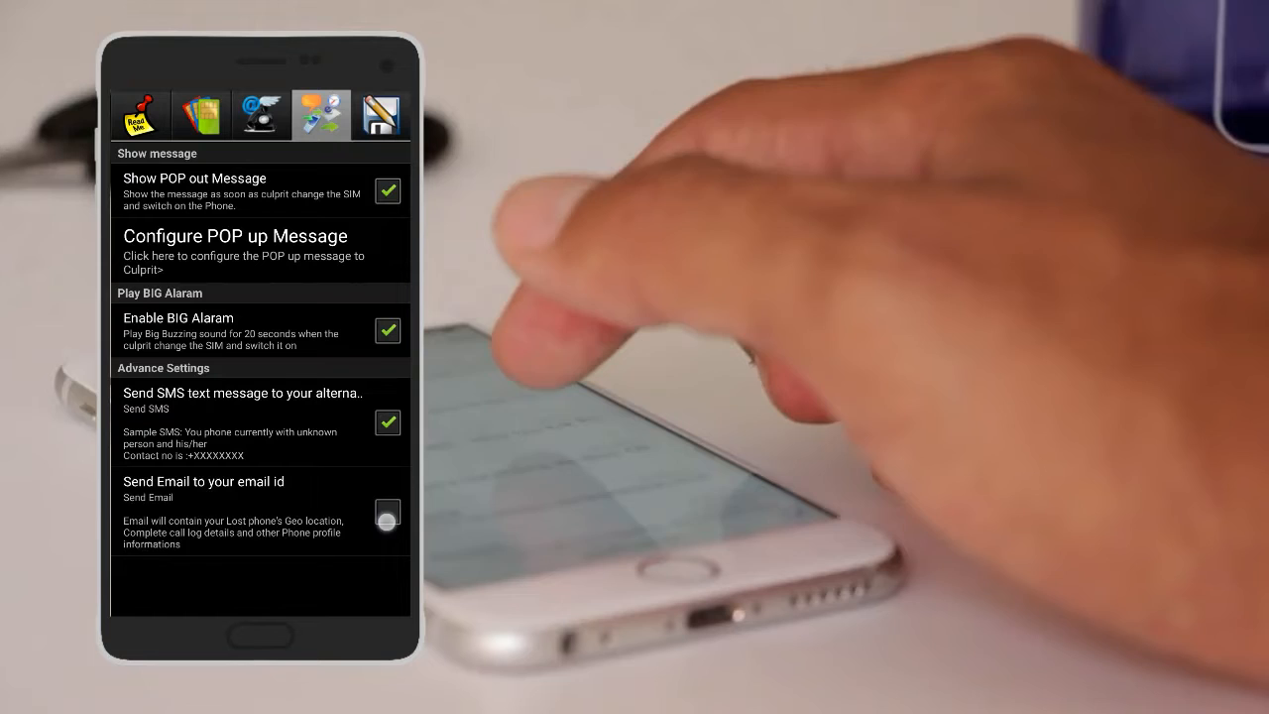
left_click(386, 514)
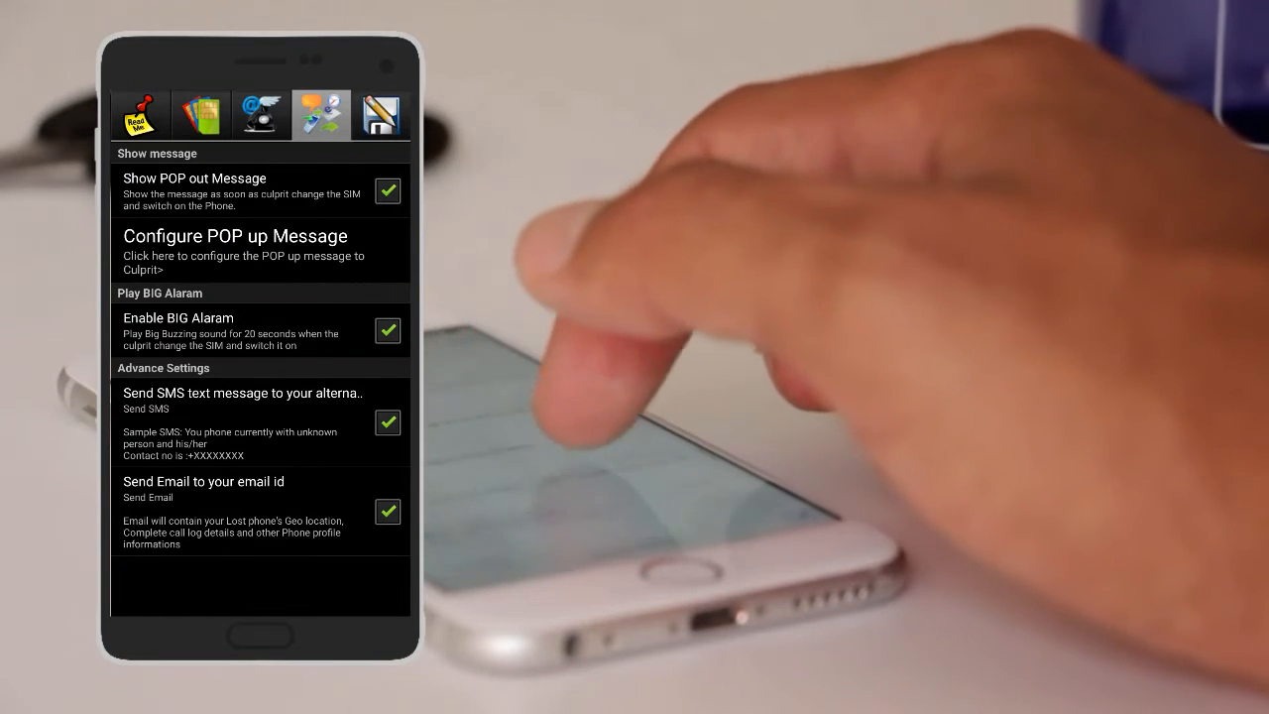
left_click(381, 113)
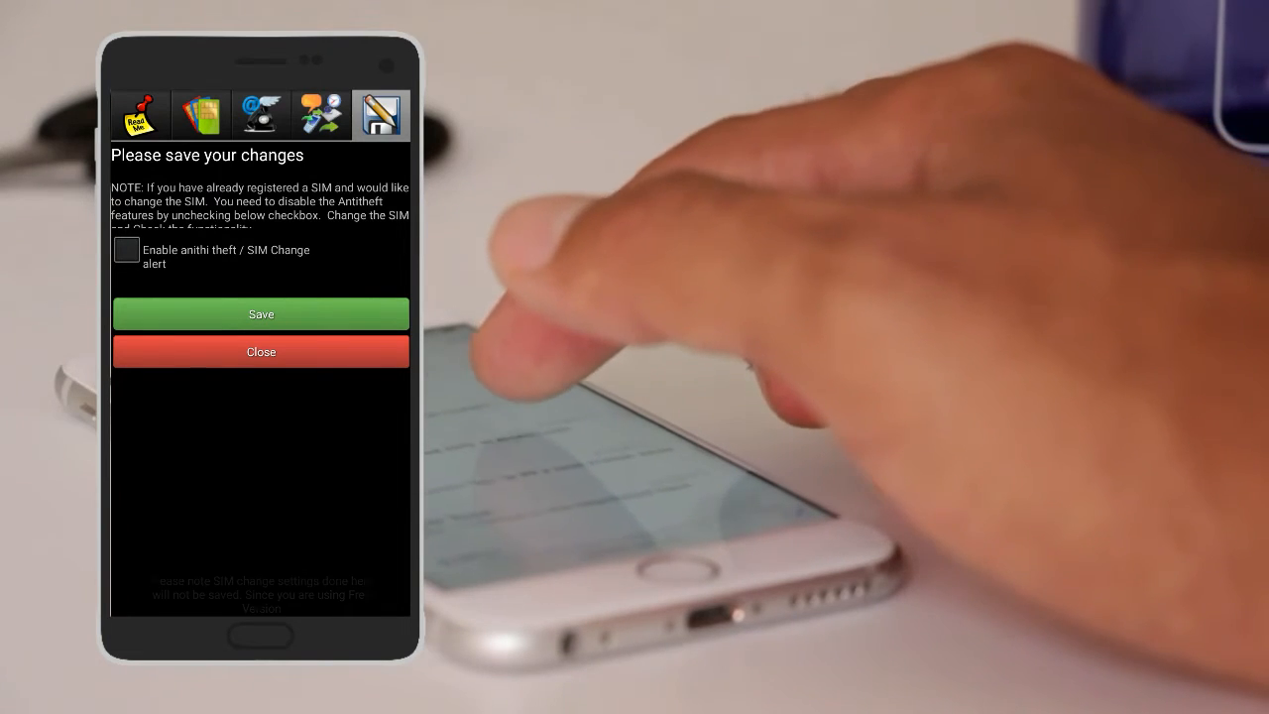
- Enable the antitheft / SIM change alert, save it and acknowledge the congratulations dialog
left_click(127, 250)
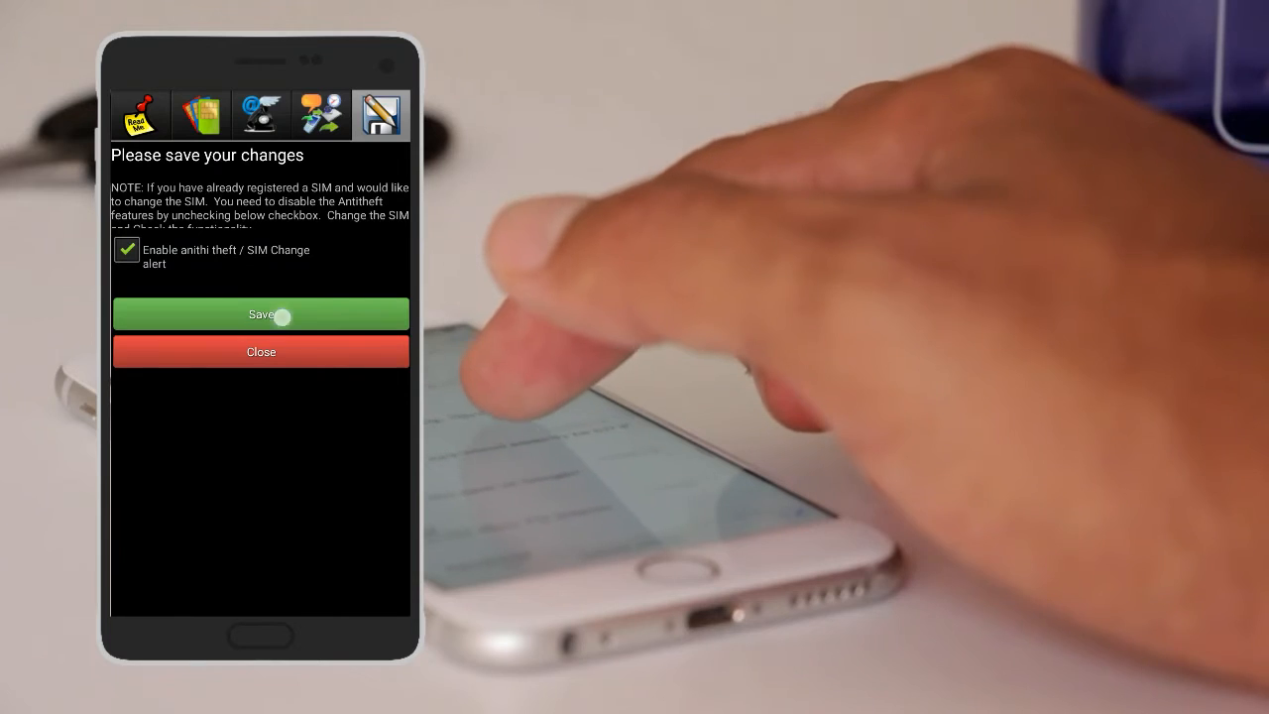
left_click(261, 313)
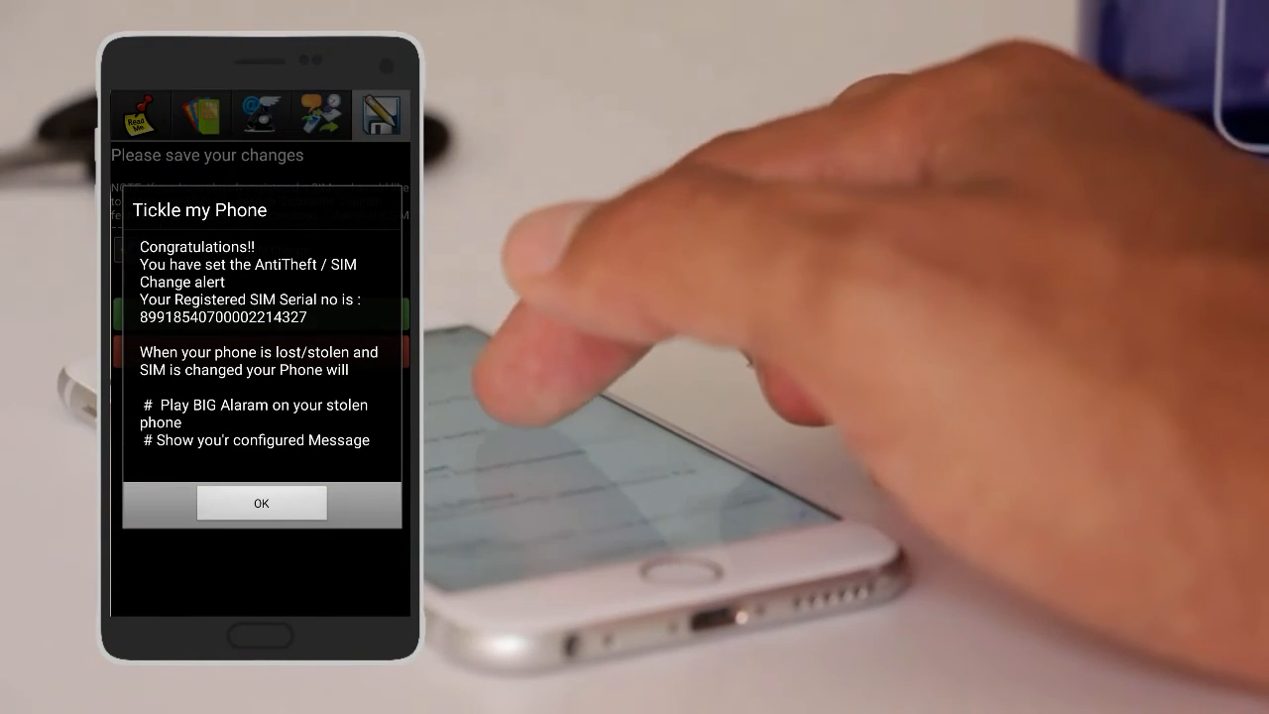
left_click(262, 504)
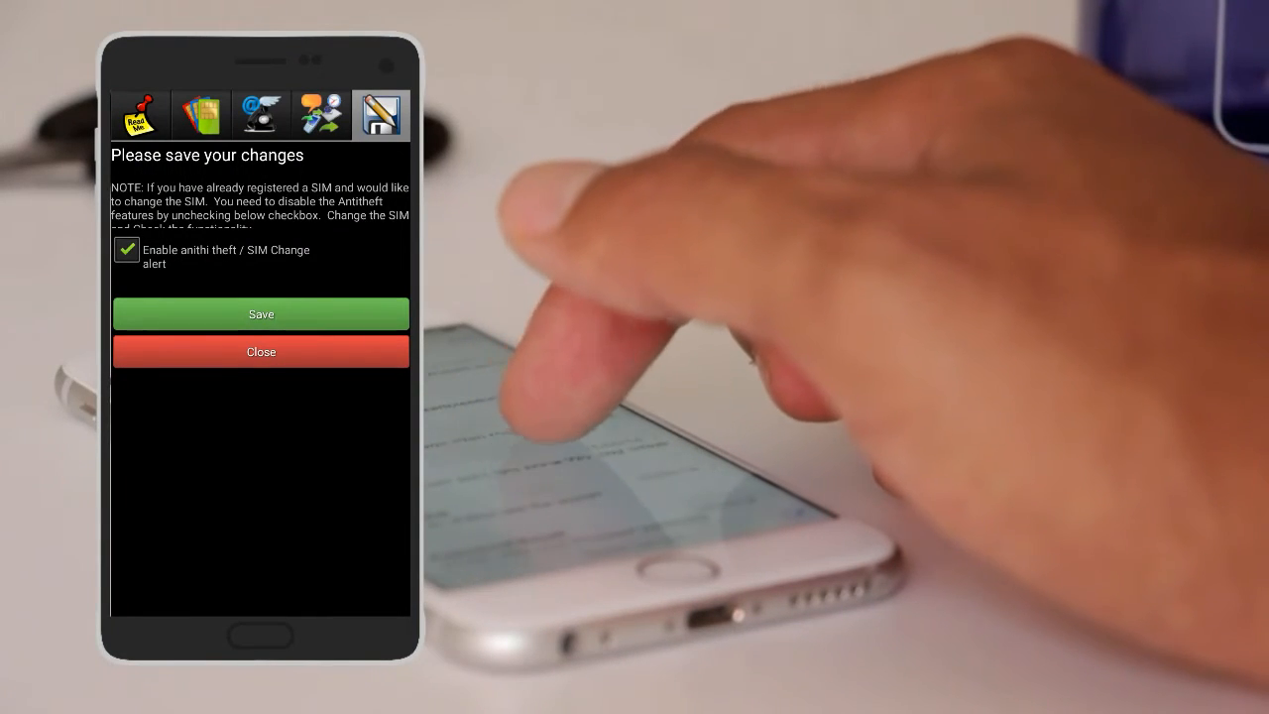
mouse_move(615, 377)
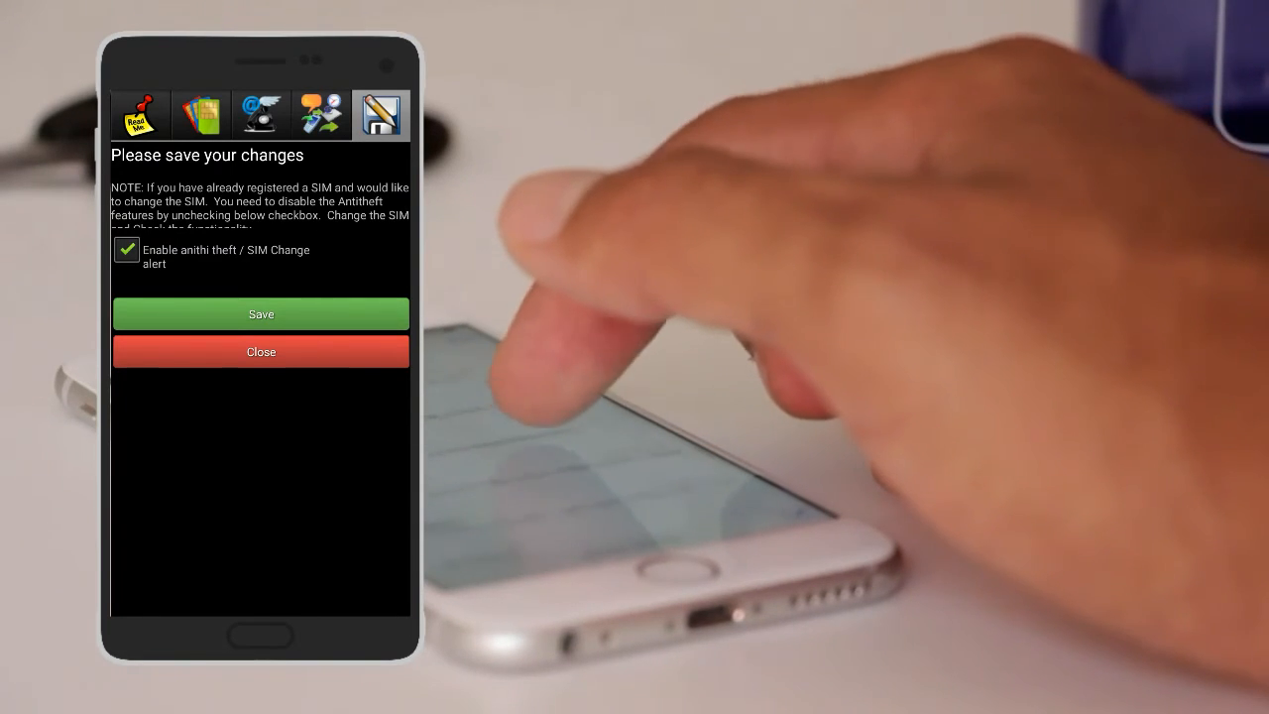
- Save the settings again twice, dismiss the confirmations and return to the home screen
left_click(262, 314)
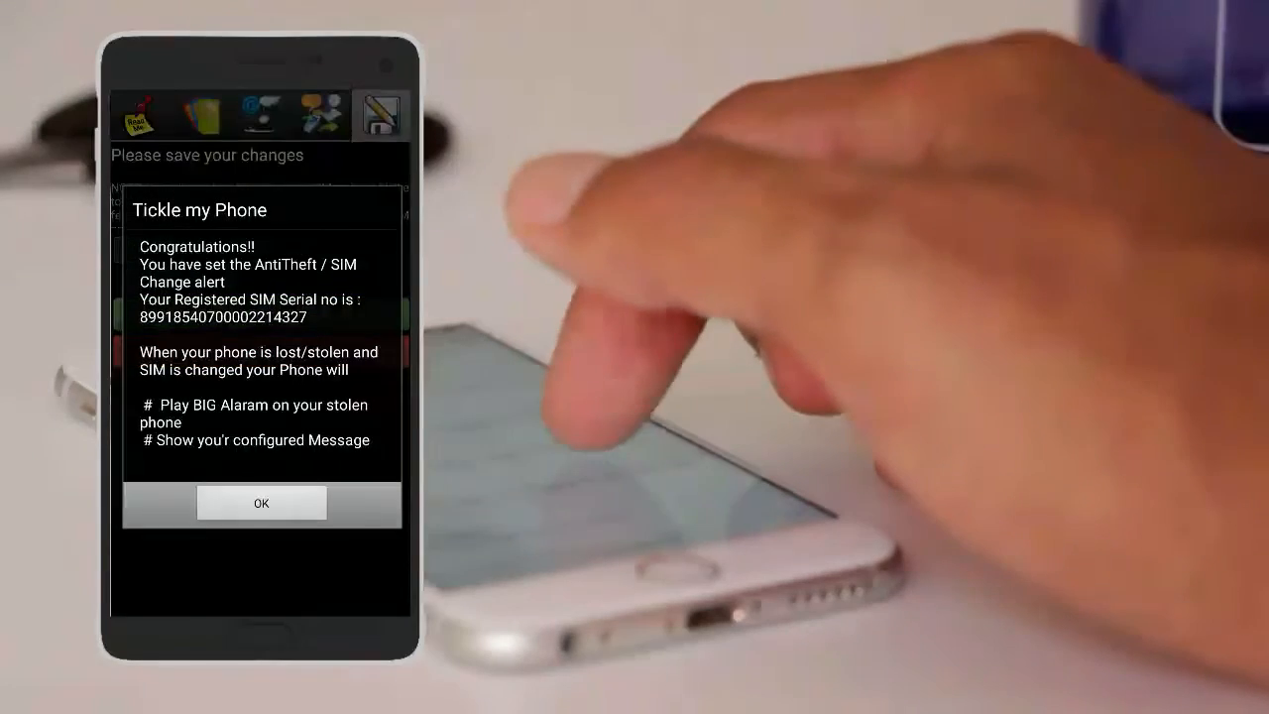
left_click(262, 504)
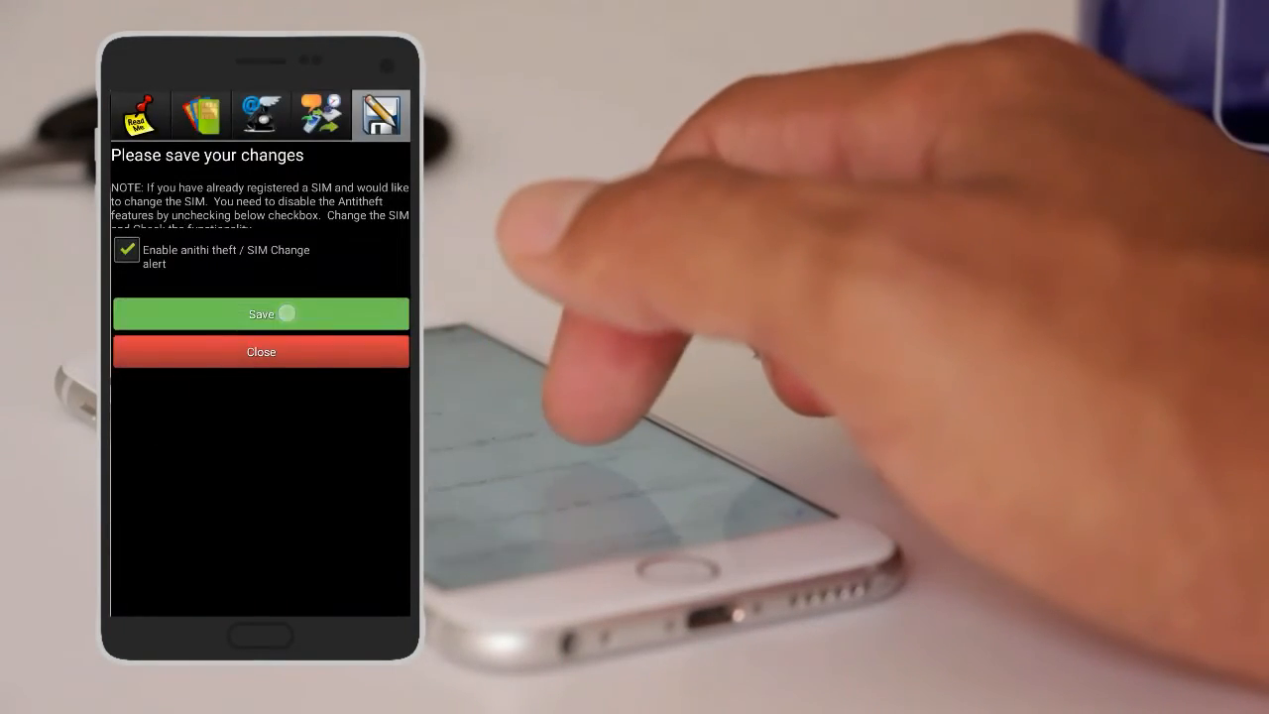
left_click(262, 313)
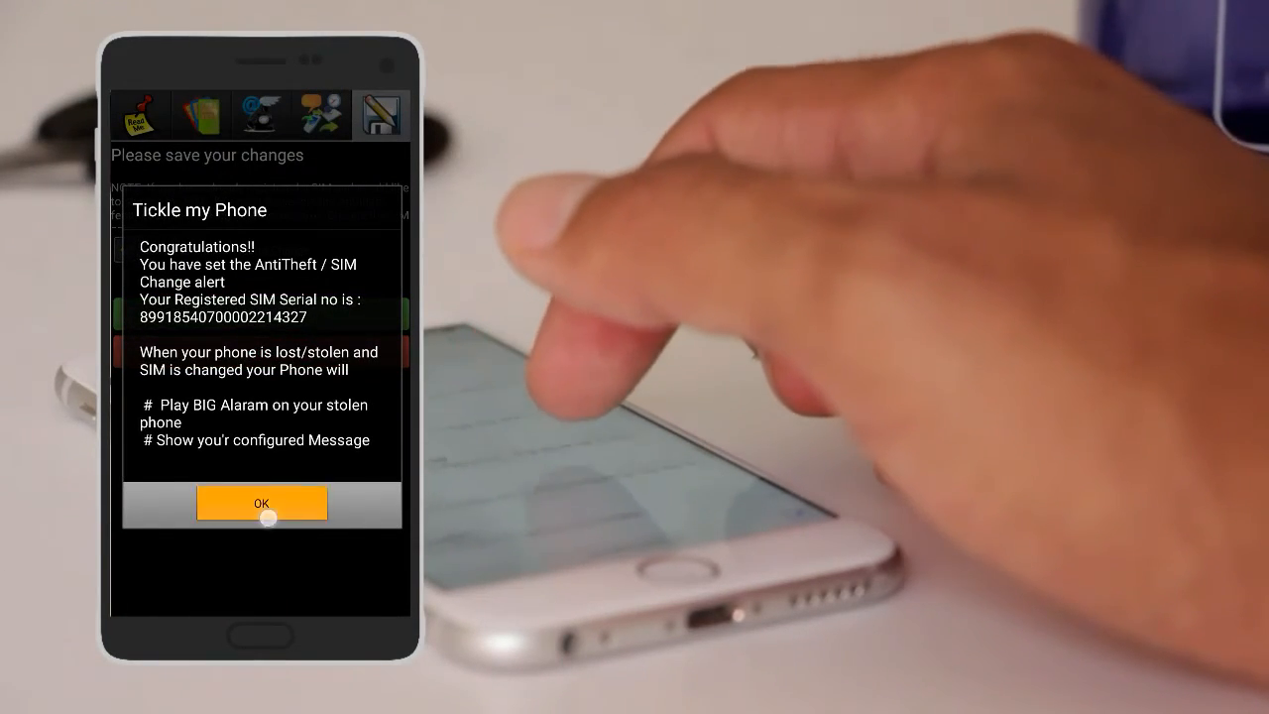
left_click(261, 503)
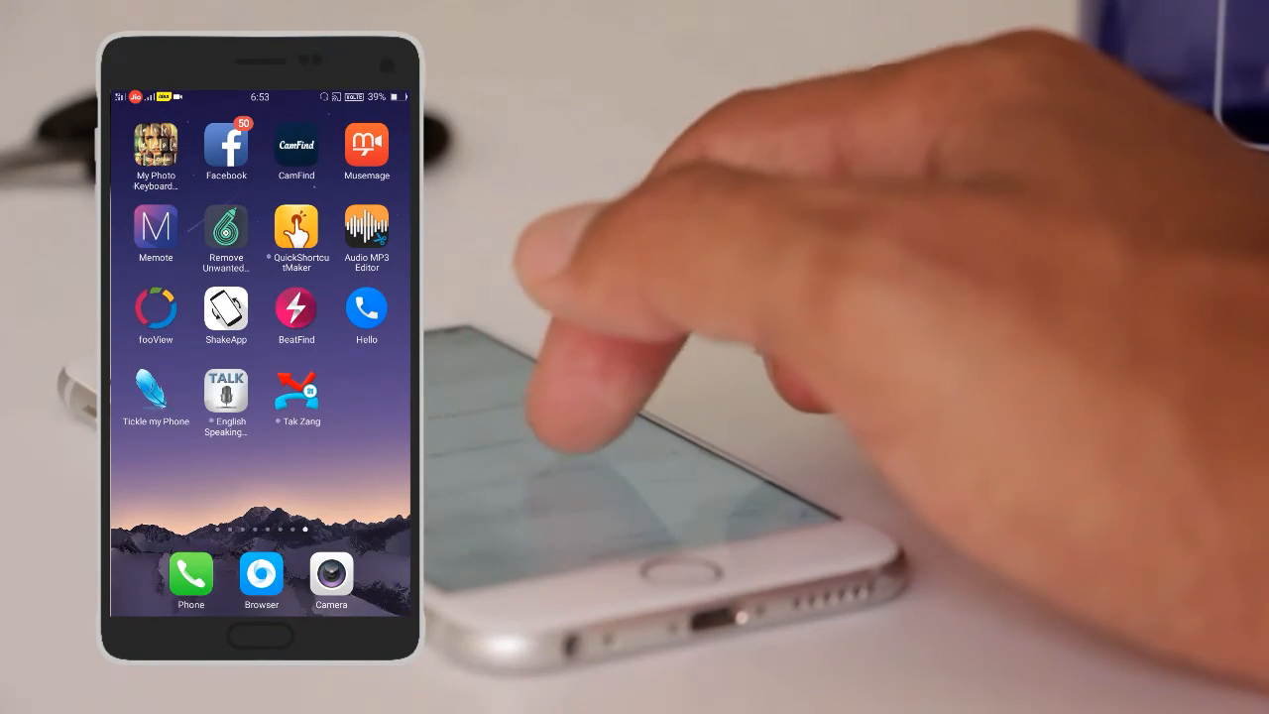
mouse_move(644, 347)
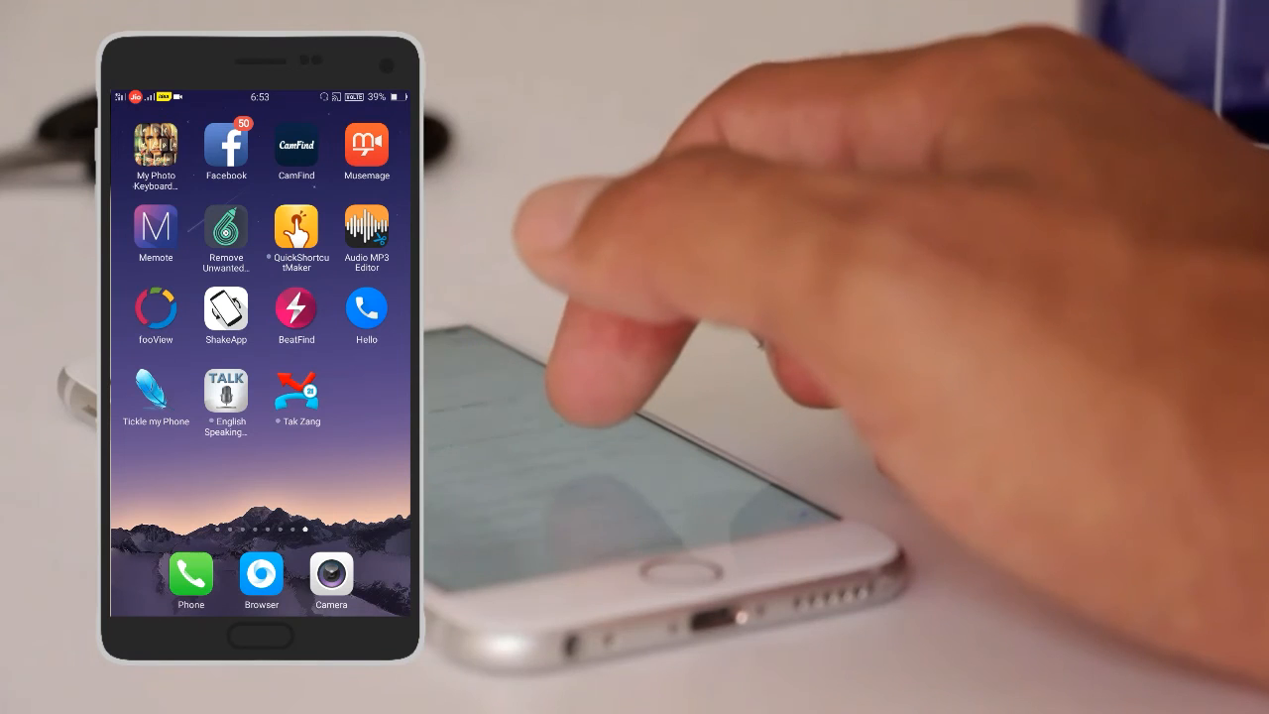